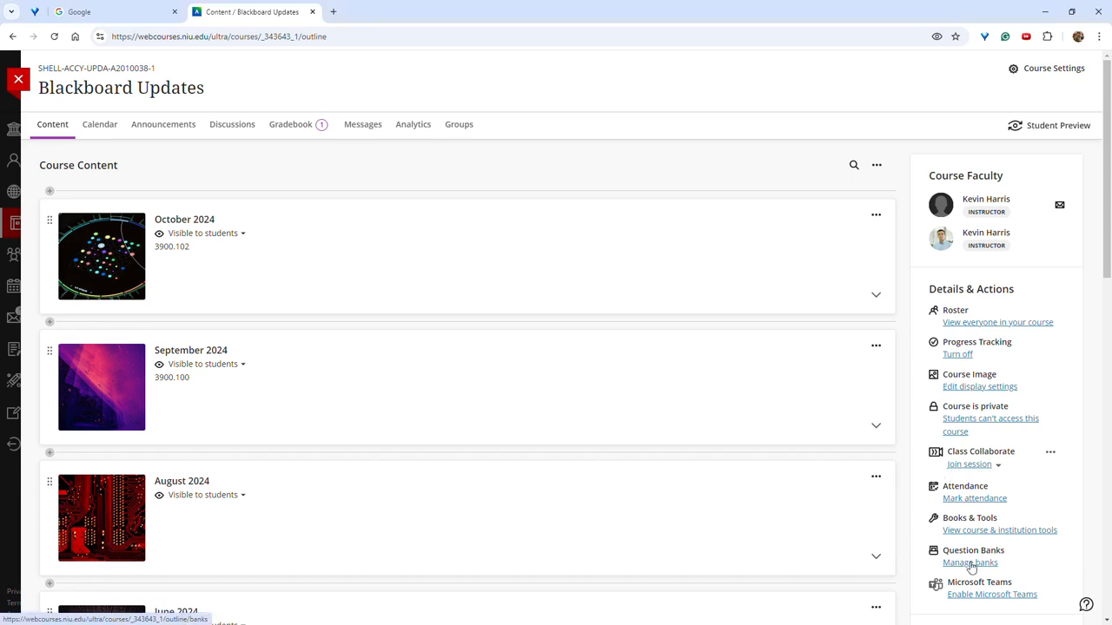
From Manage banks, start auto-generating a new question bank for the course.
{"action": "left_click", "coordinate": [969, 563]}
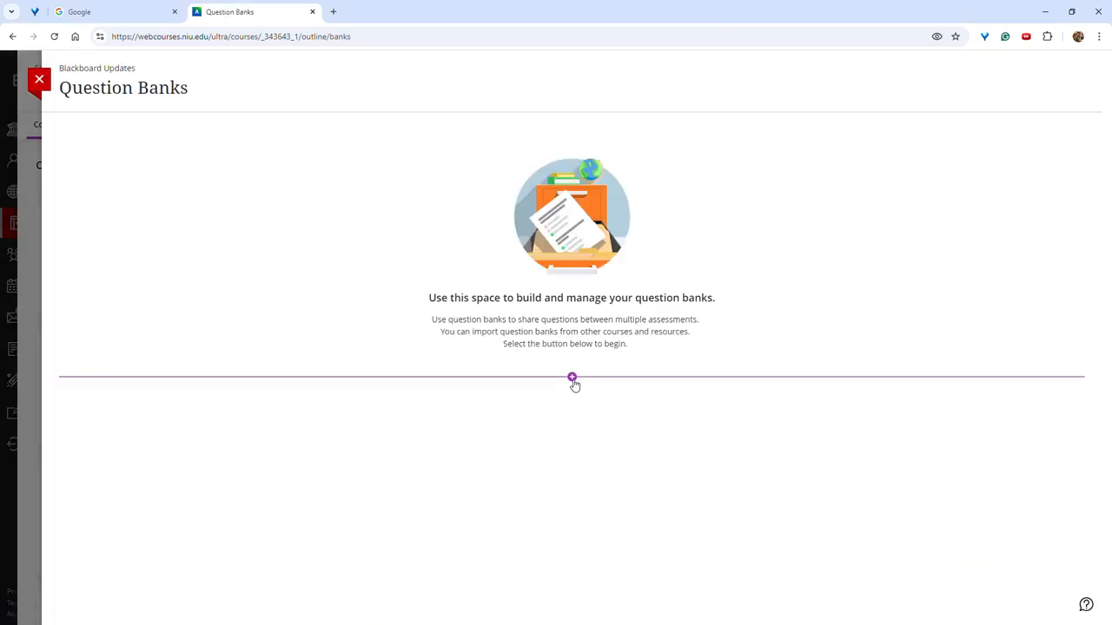
{"action": "left_click", "coordinate": [571, 377]}
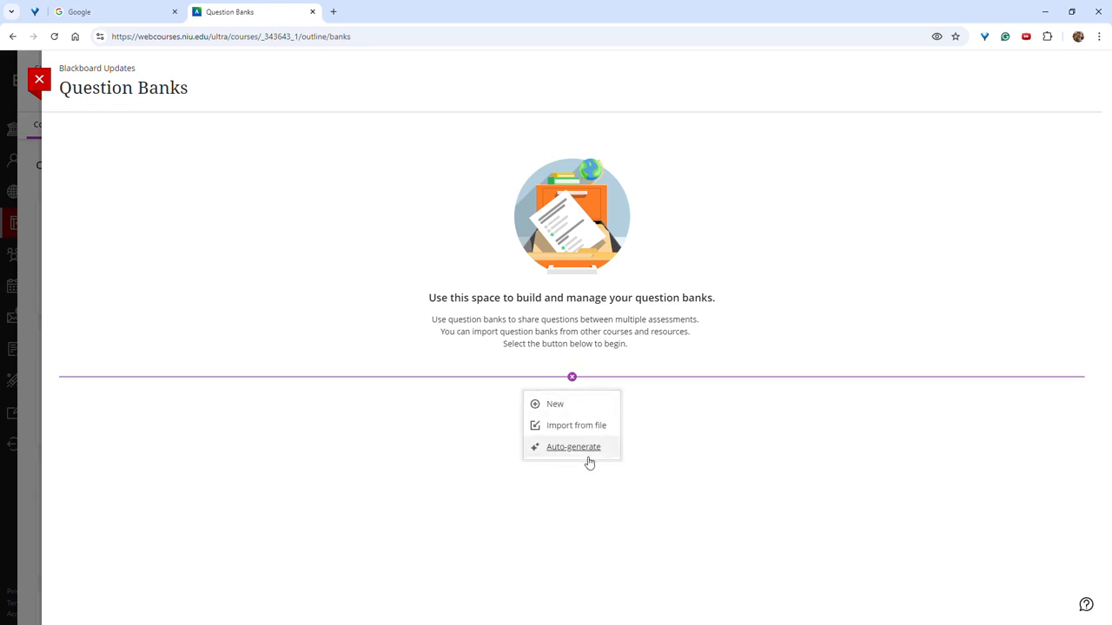
{"action": "left_click", "coordinate": [574, 447]}
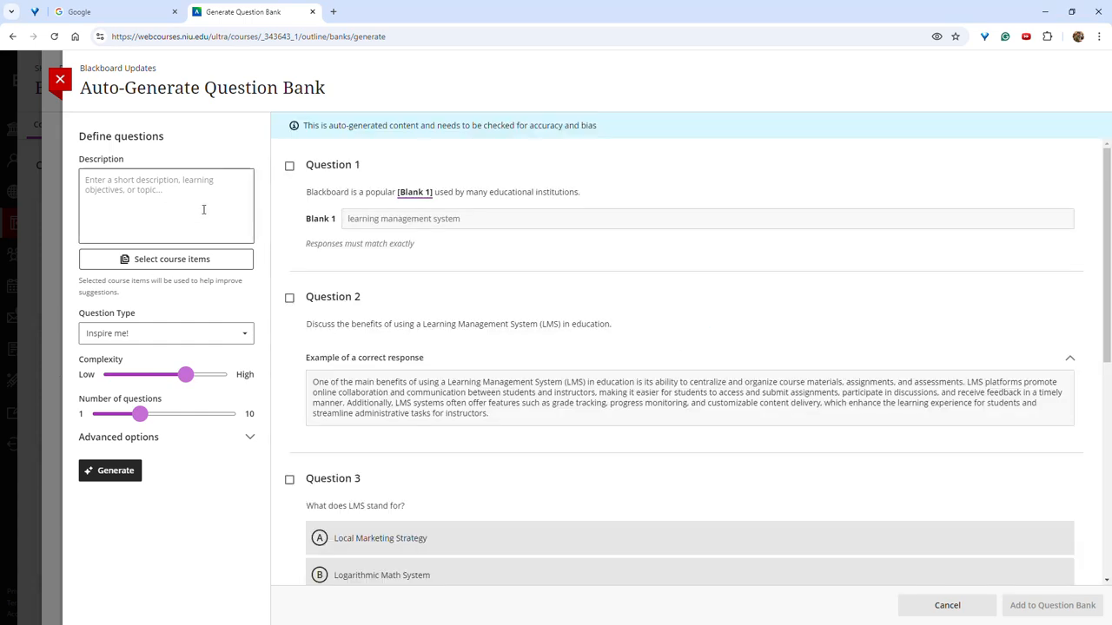
Select Cortes and Cortes Letter from Content > AI Content Picker Items as question sources.
{"action": "left_click", "coordinate": [170, 259]}
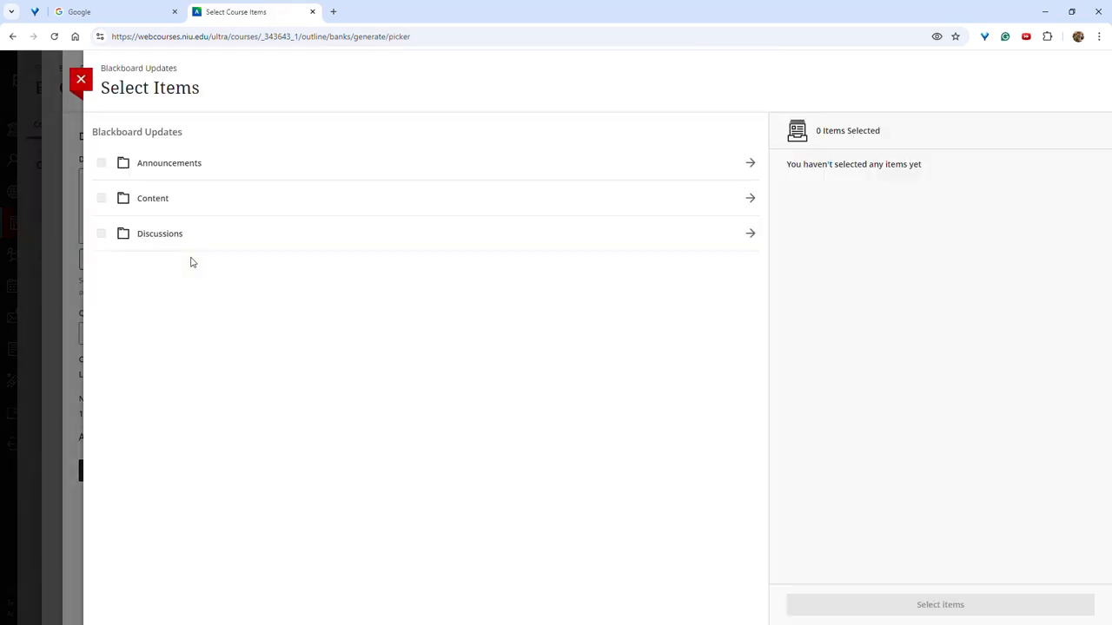
{"action": "mouse_move", "coordinate": [674, 190]}
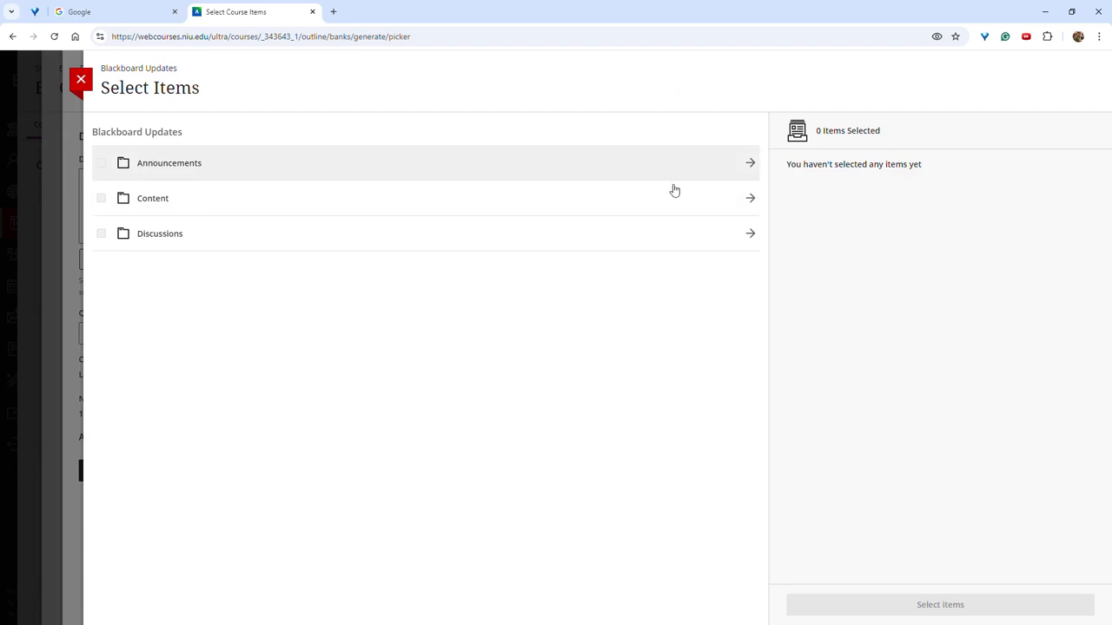
{"action": "left_click", "coordinate": [153, 198]}
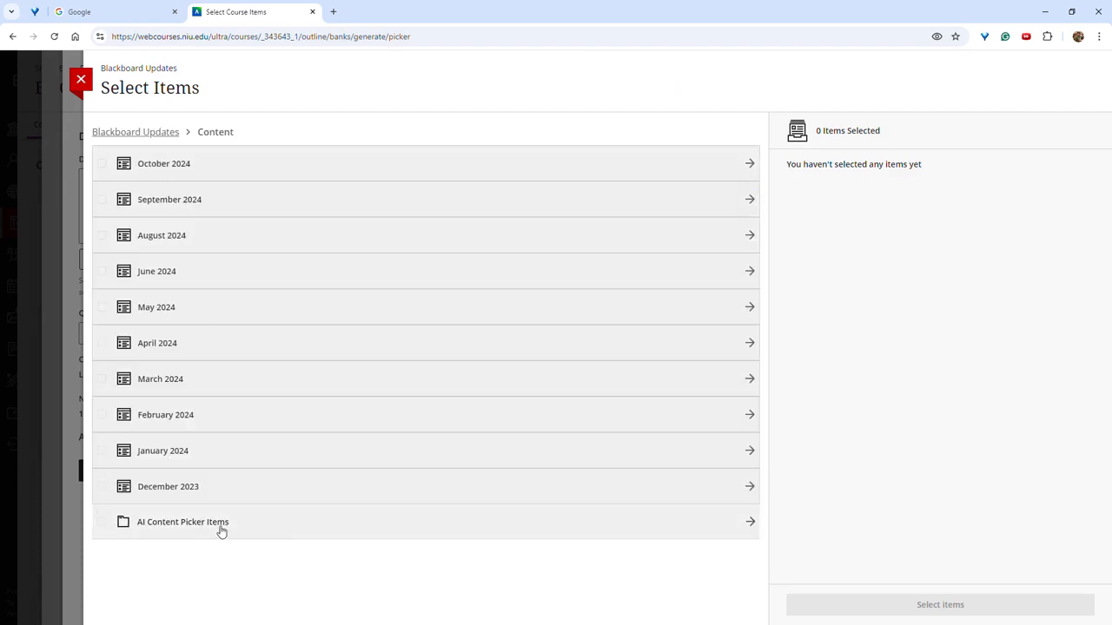
{"action": "left_click", "coordinate": [183, 521]}
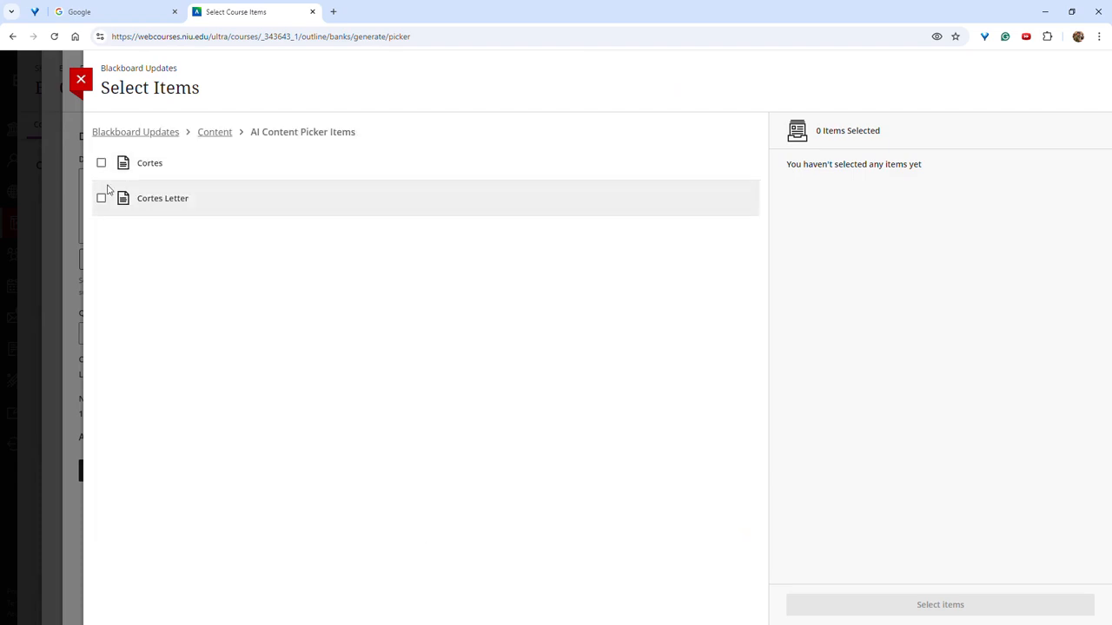
{"action": "left_click", "coordinate": [100, 198]}
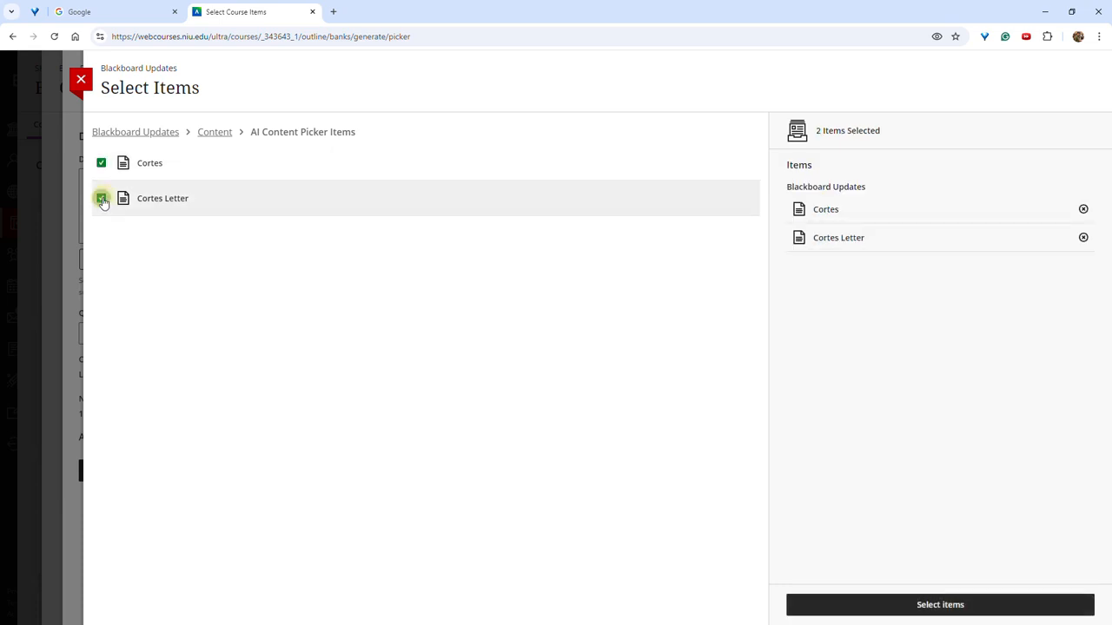
{"action": "left_click", "coordinate": [938, 604]}
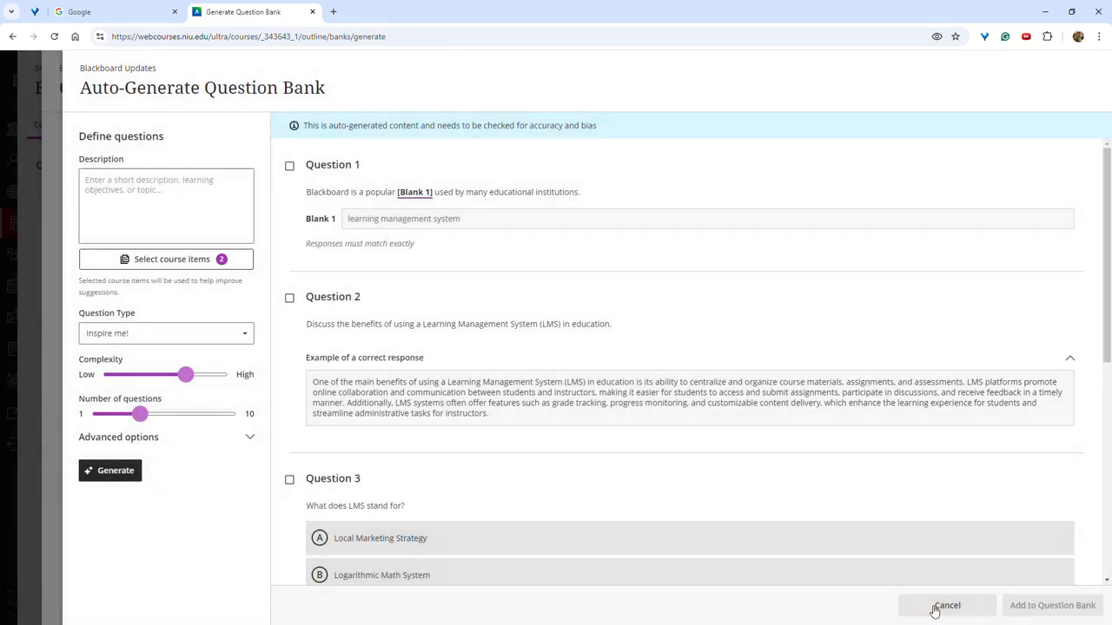
Generate 5 'Inspire me' questions with advanced options shown, briefly marking and unmarking Question 1.
{"action": "left_click", "coordinate": [165, 334]}
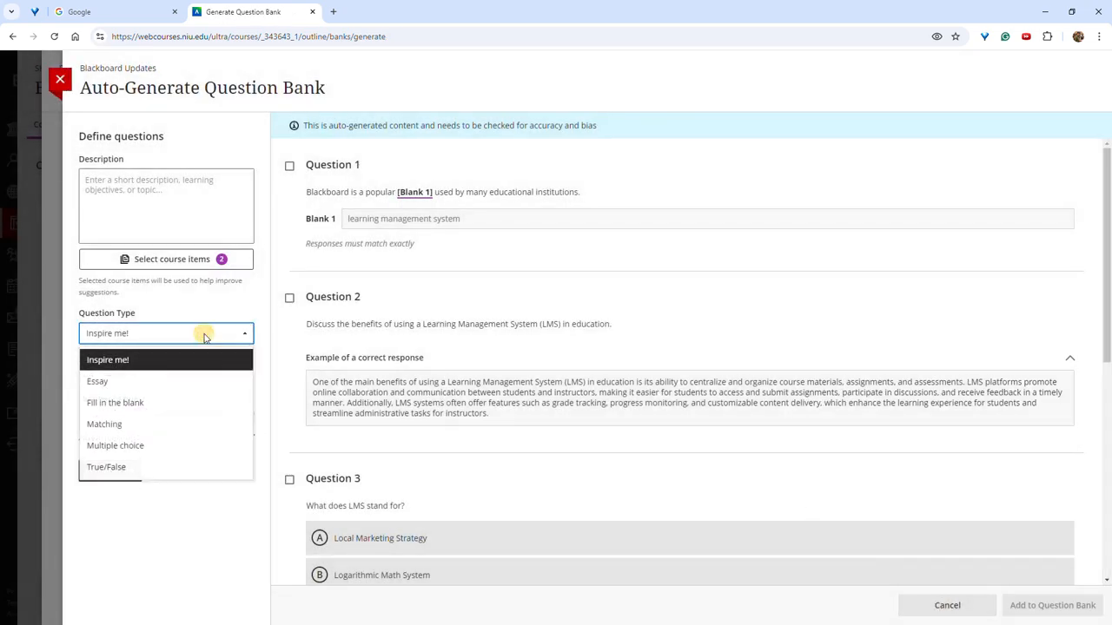
{"action": "left_click", "coordinate": [108, 359]}
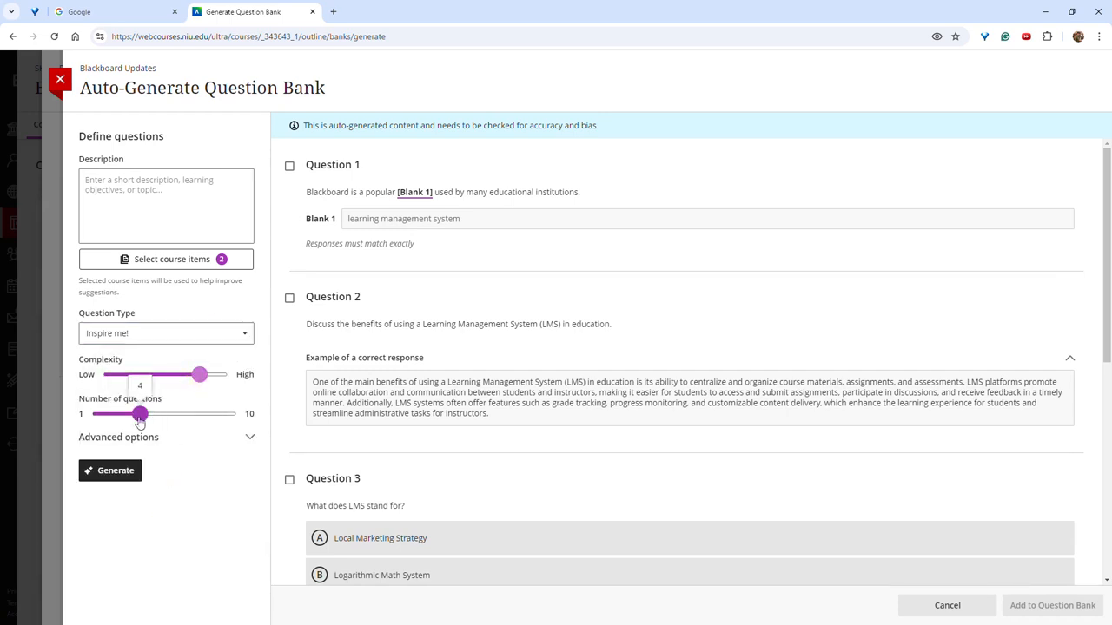
{"action": "left_click_drag", "start_coordinate": [139, 413], "coordinate": [156, 413]}
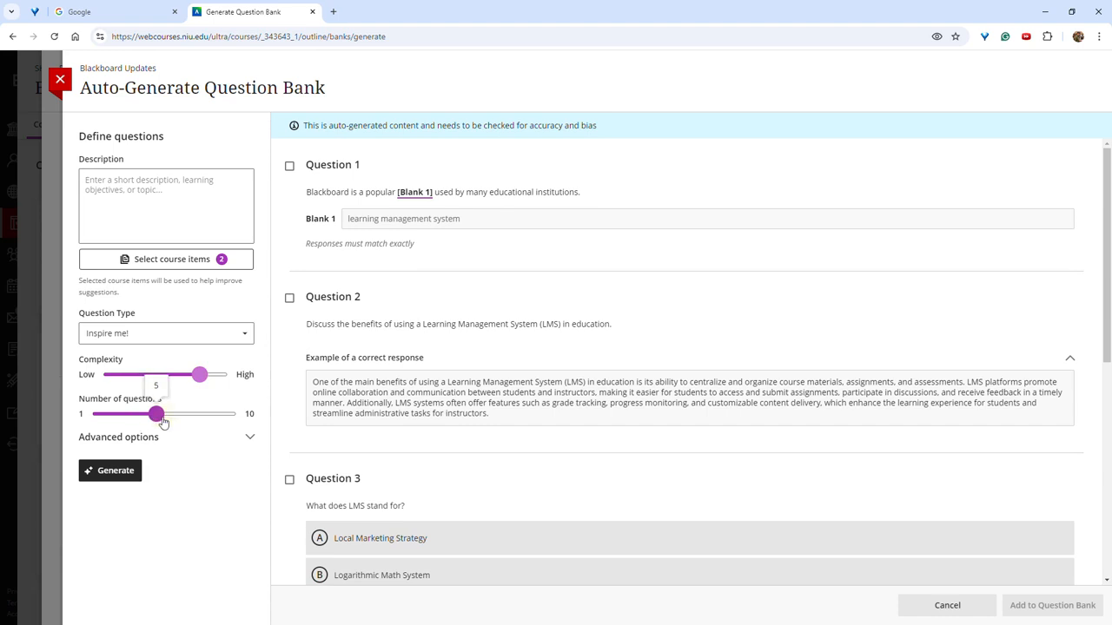
{"action": "left_click", "coordinate": [119, 438]}
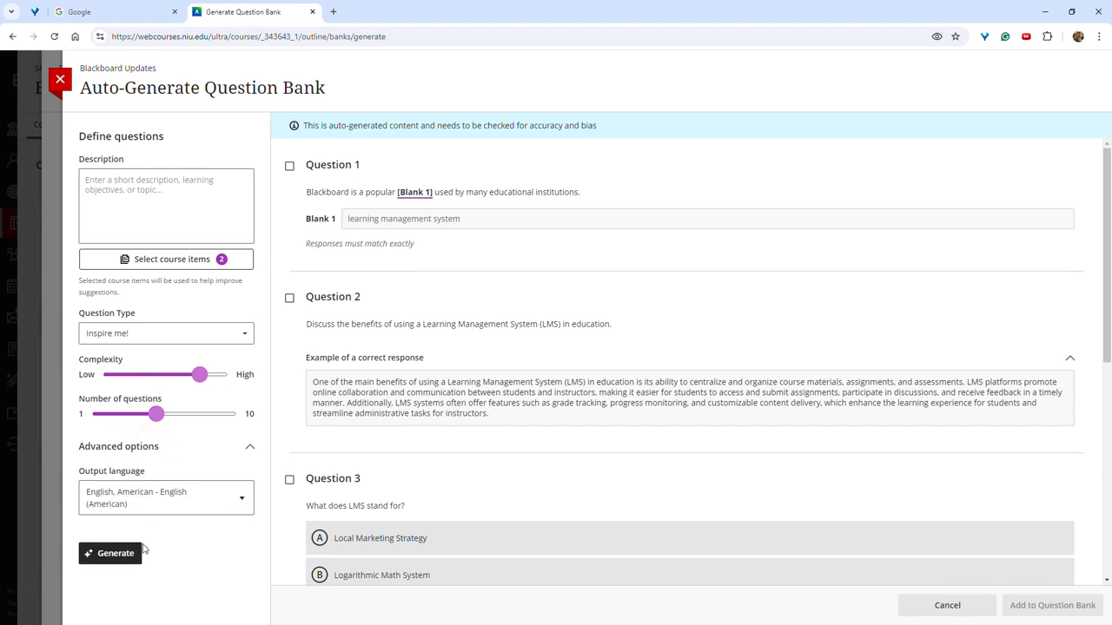
{"action": "left_click", "coordinate": [109, 552]}
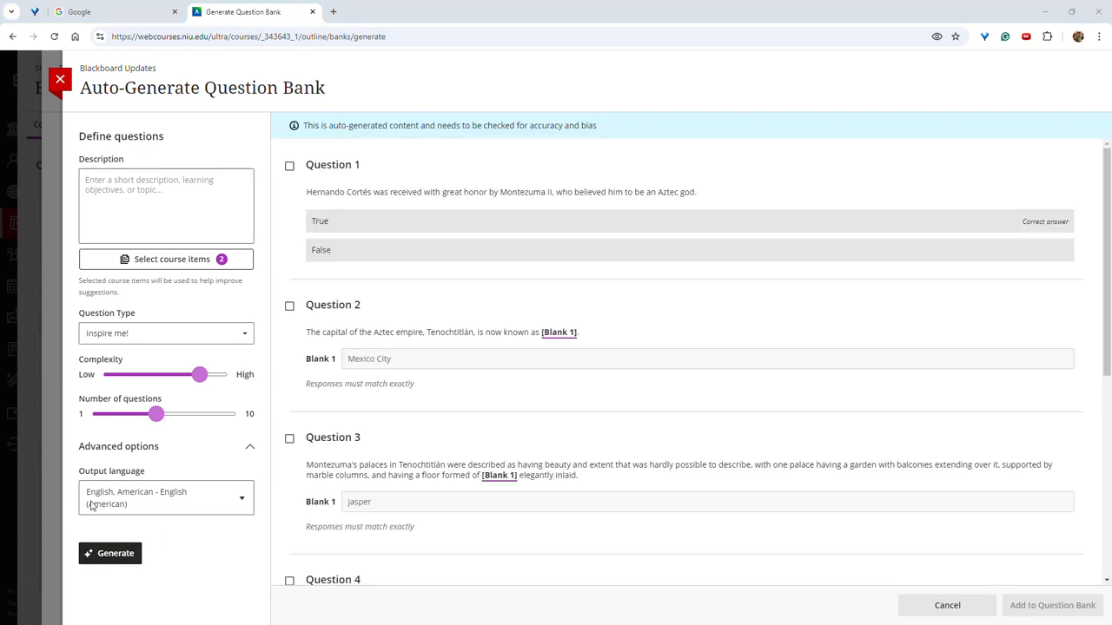
{"action": "mouse_move", "coordinate": [279, 483]}
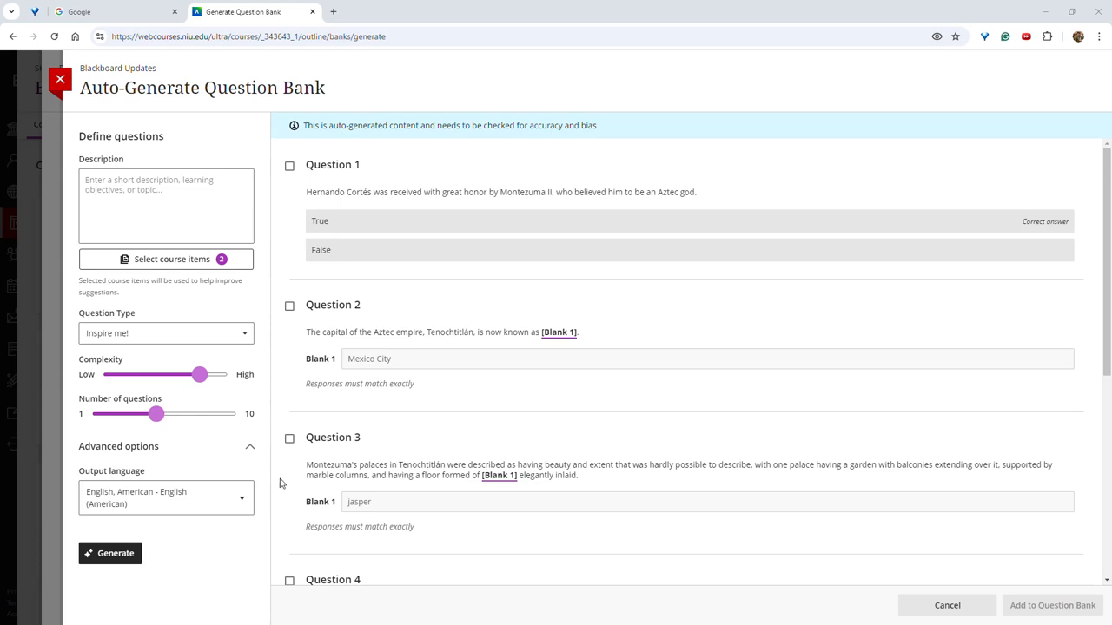
{"action": "mouse_move", "coordinate": [292, 198]}
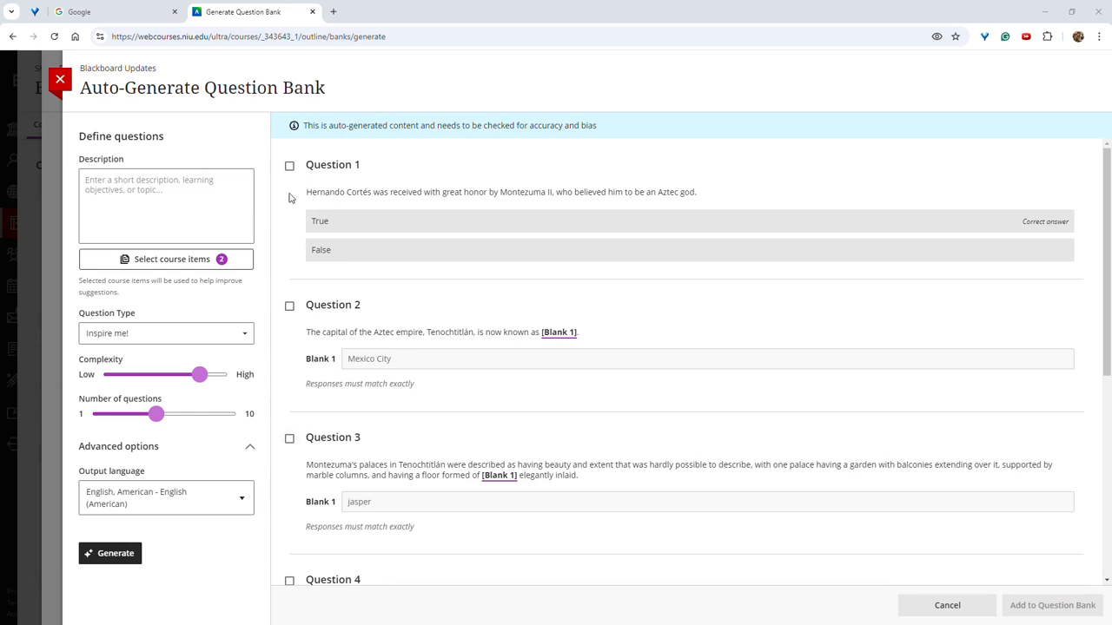
{"action": "left_click", "coordinate": [289, 165]}
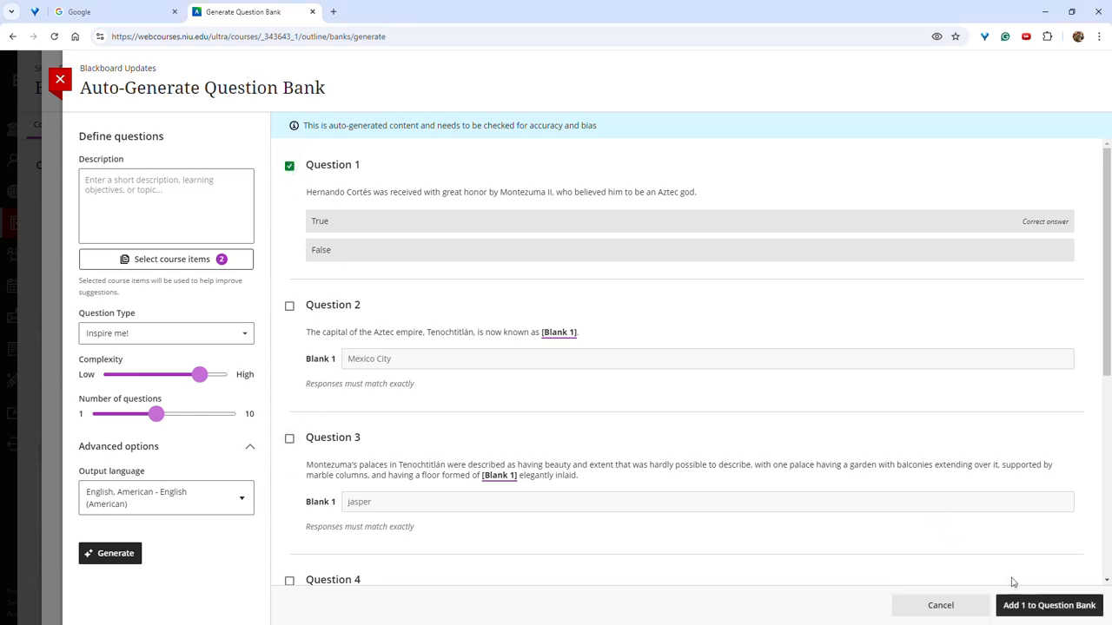
{"action": "left_click", "coordinate": [289, 165]}
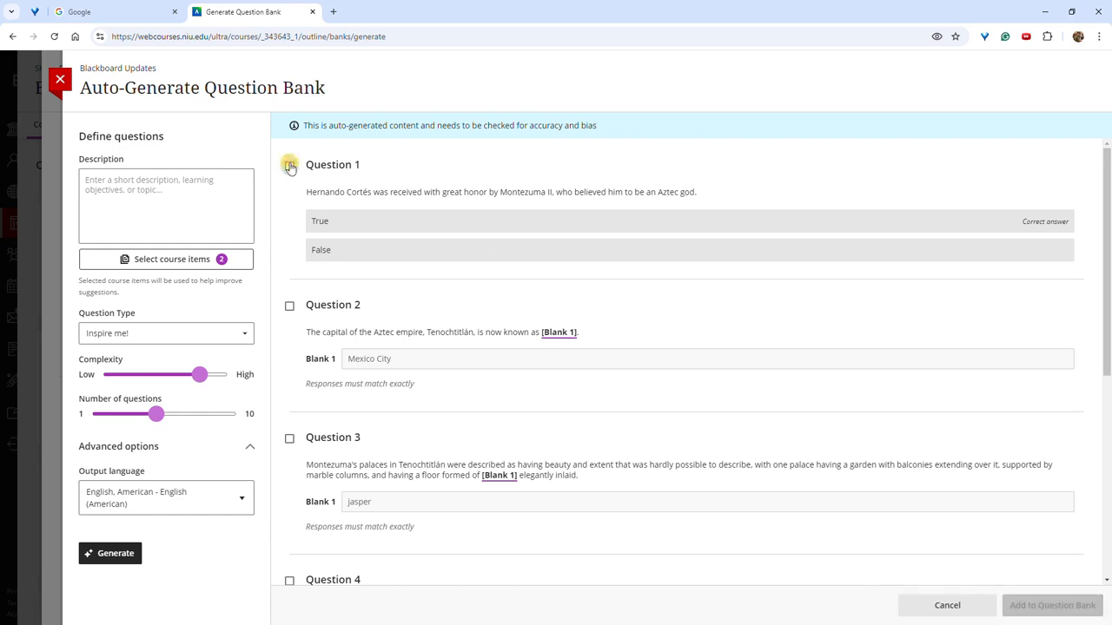
Regenerate at highest complexity and add the chosen questions, including Question 1, to the question bank.
{"action": "left_click", "coordinate": [109, 553]}
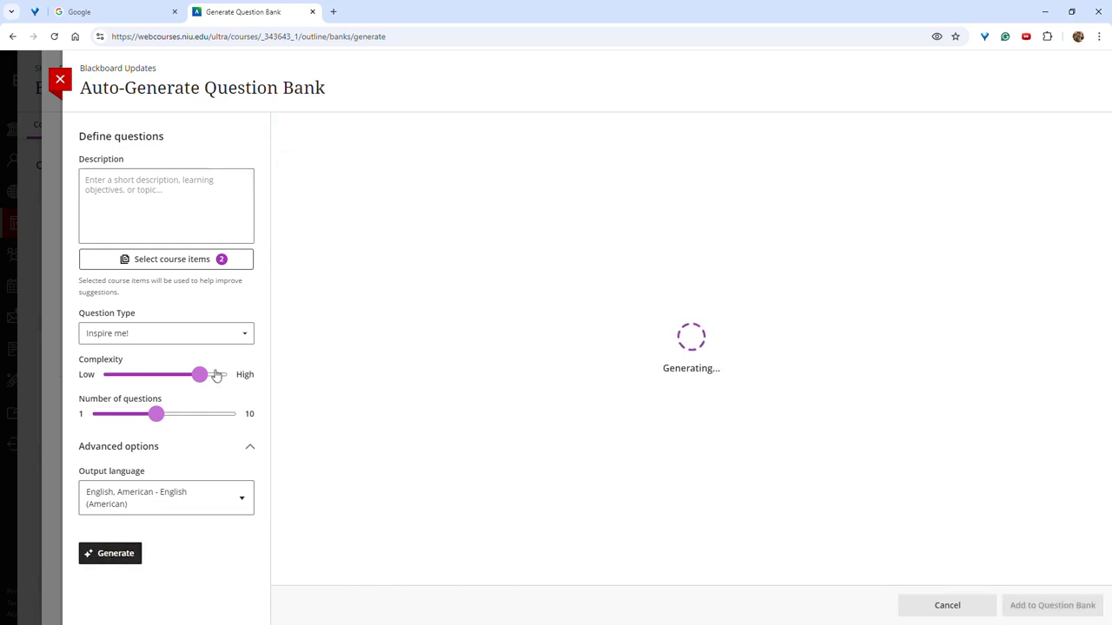
{"action": "mouse_move", "coordinate": [205, 389]}
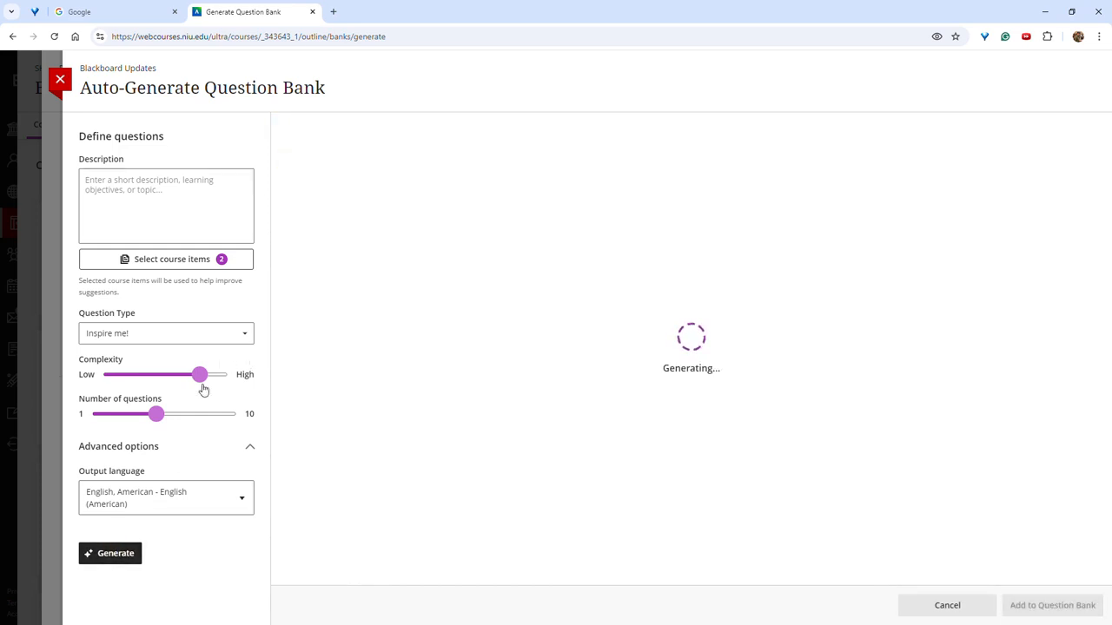
{"action": "left_click_drag", "start_coordinate": [199, 376], "coordinate": [212, 376]}
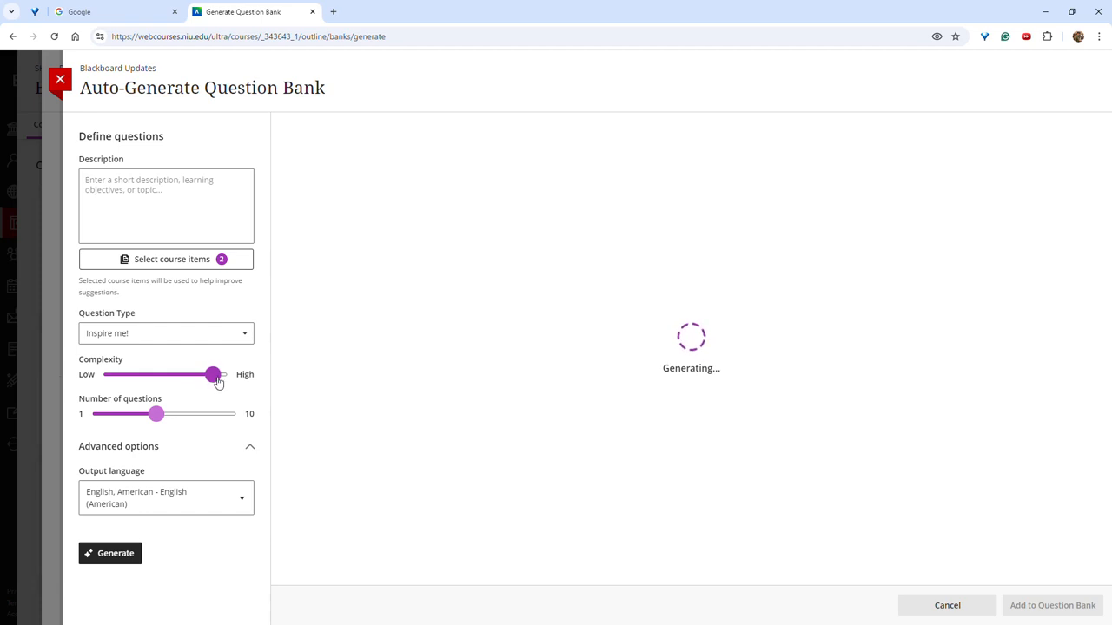
{"action": "mouse_move", "coordinate": [26, 555]}
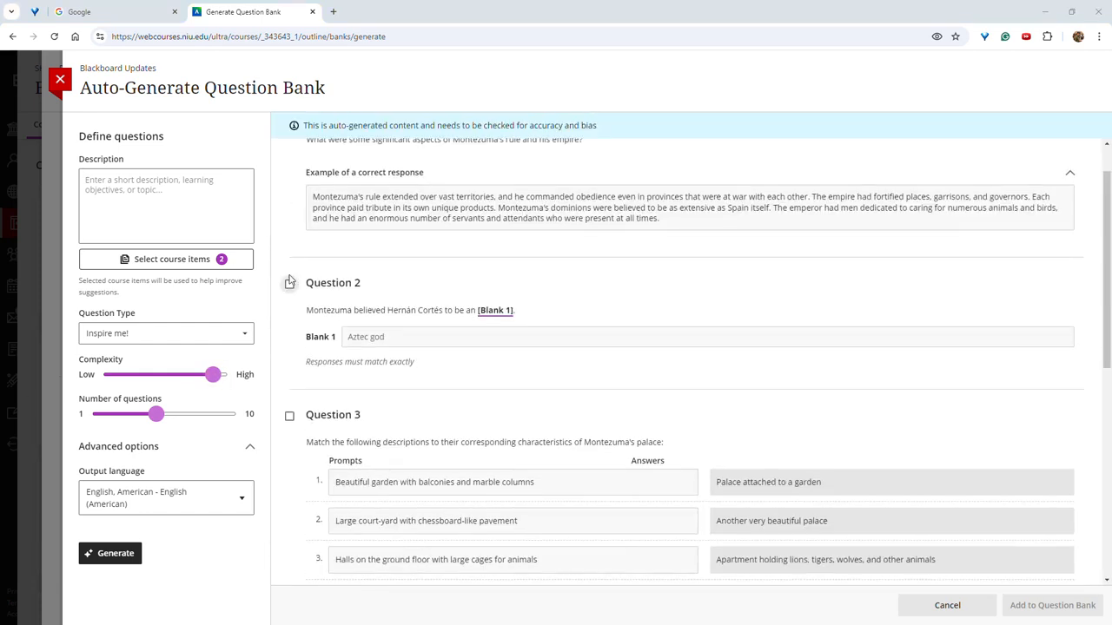
{"action": "left_click", "coordinate": [289, 167]}
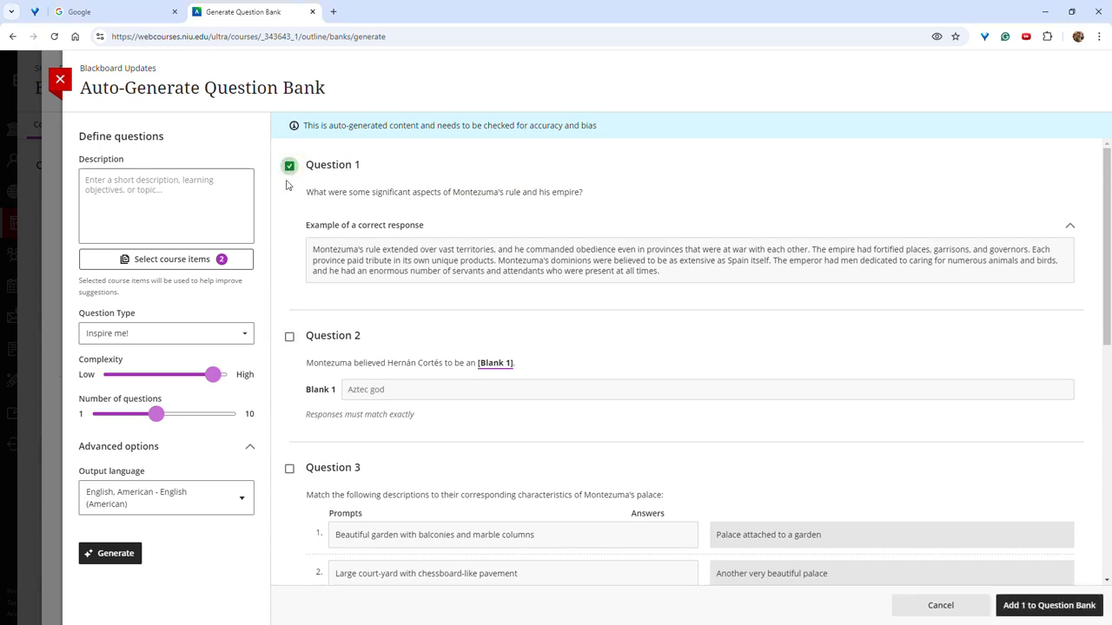
{"action": "scroll", "scroll_direction": "down", "scroll_amount": 3}
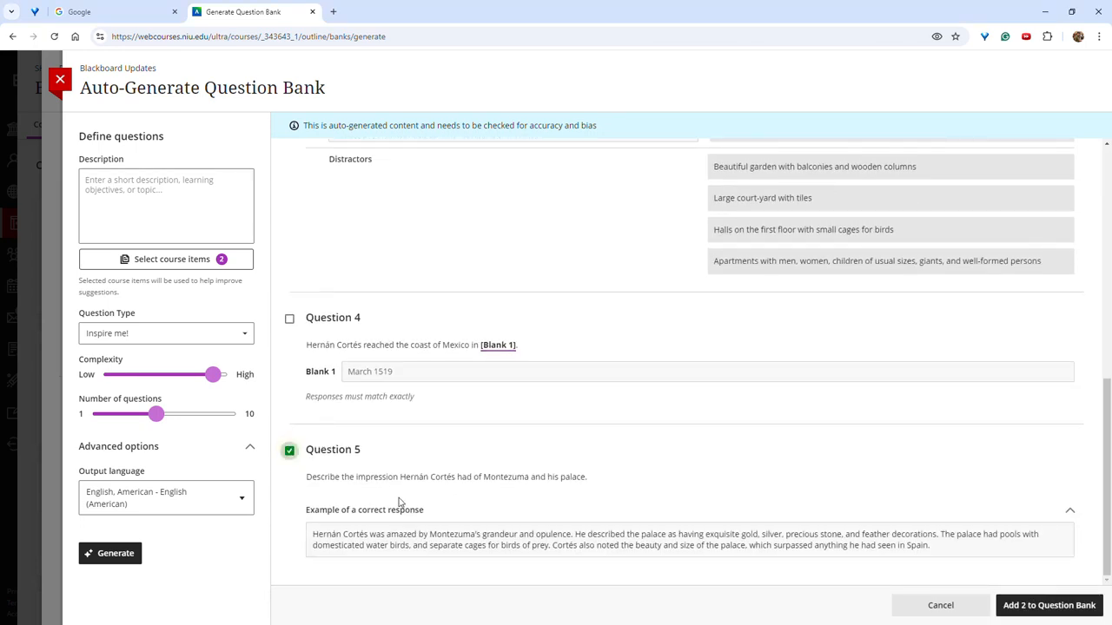
{"action": "left_click", "coordinate": [1050, 605]}
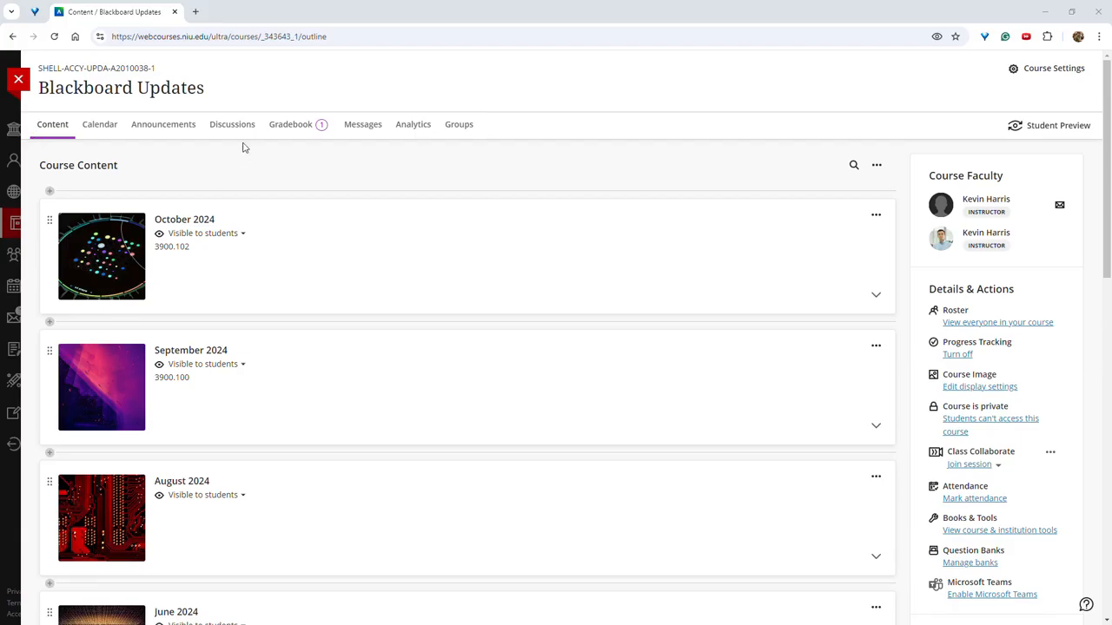
View the Gradebook Overview showing items needing reconciling and grading.
{"action": "left_click", "coordinate": [290, 125]}
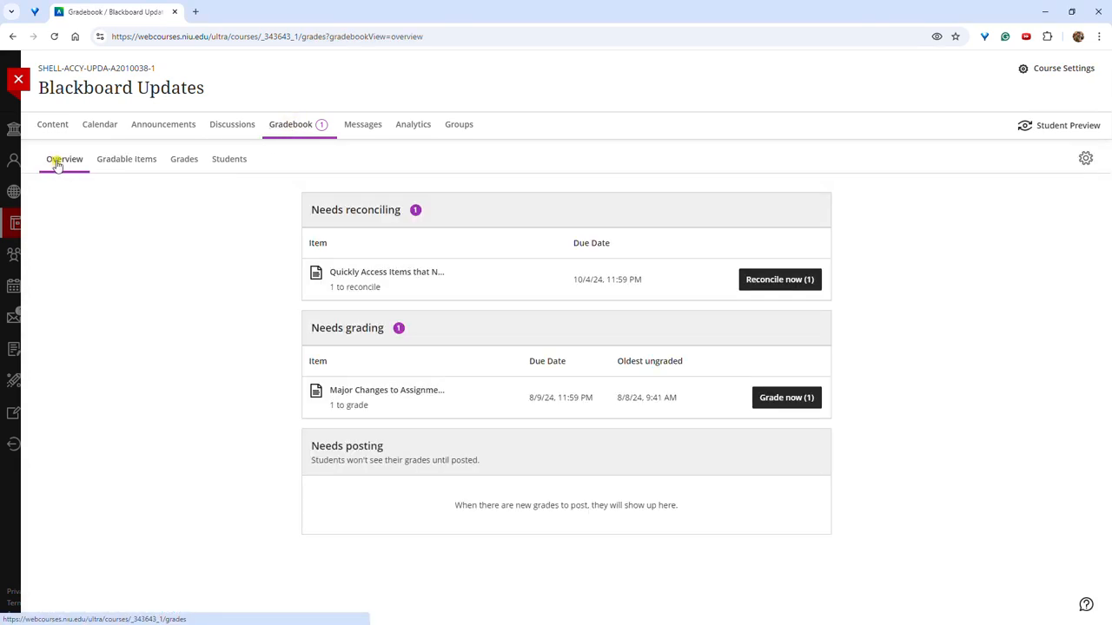
{"action": "mouse_move", "coordinate": [282, 208]}
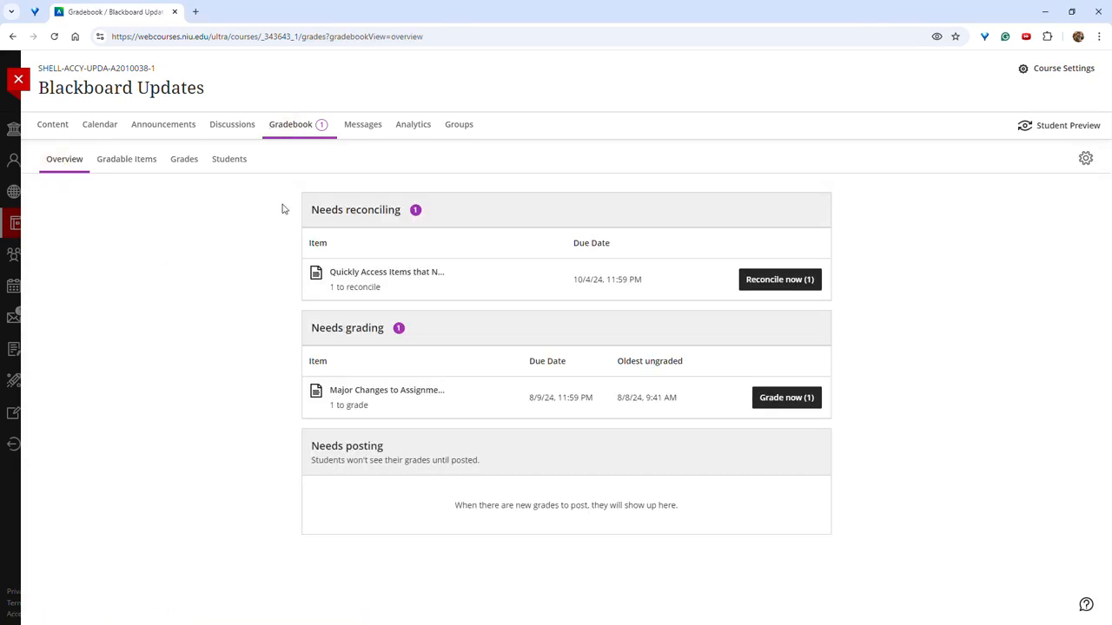
{"action": "mouse_move", "coordinate": [417, 260]}
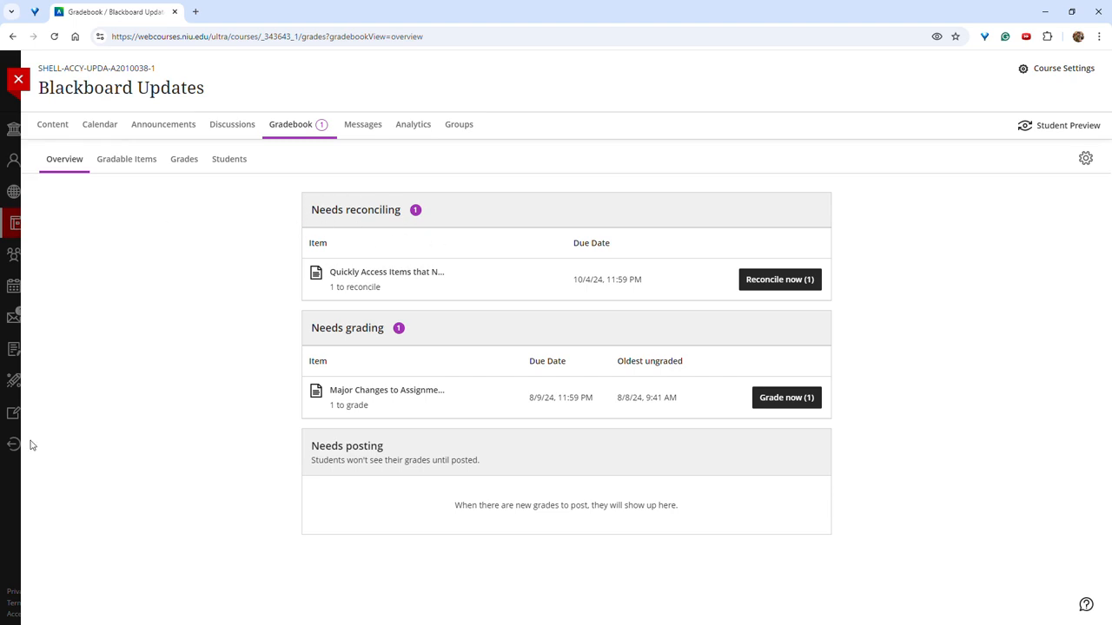
{"action": "mouse_move", "coordinate": [125, 244]}
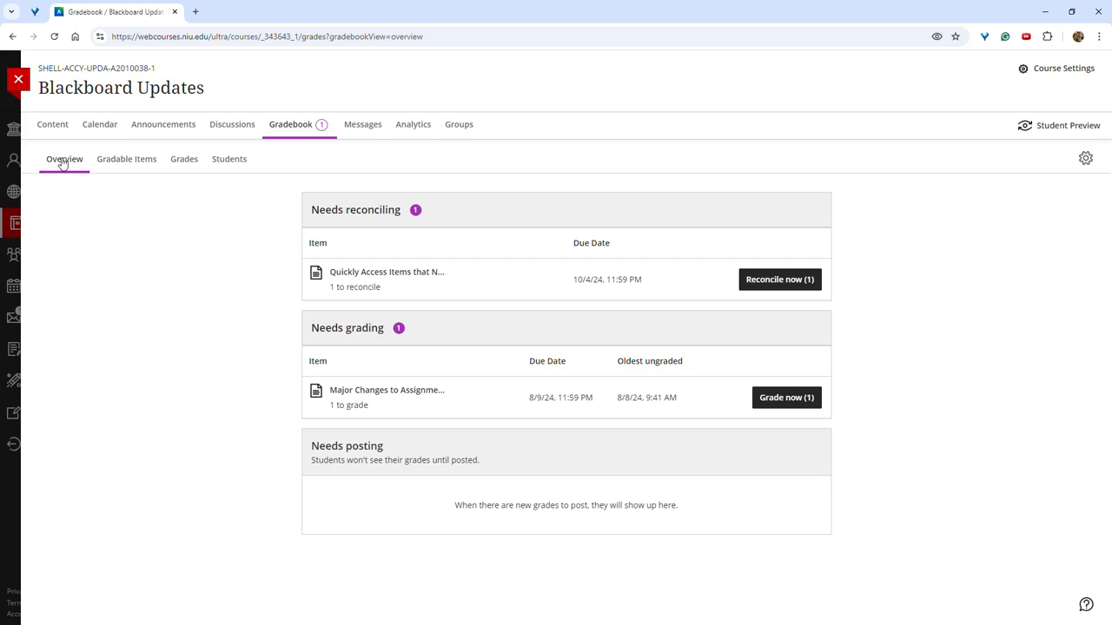
{"action": "mouse_move", "coordinate": [229, 334]}
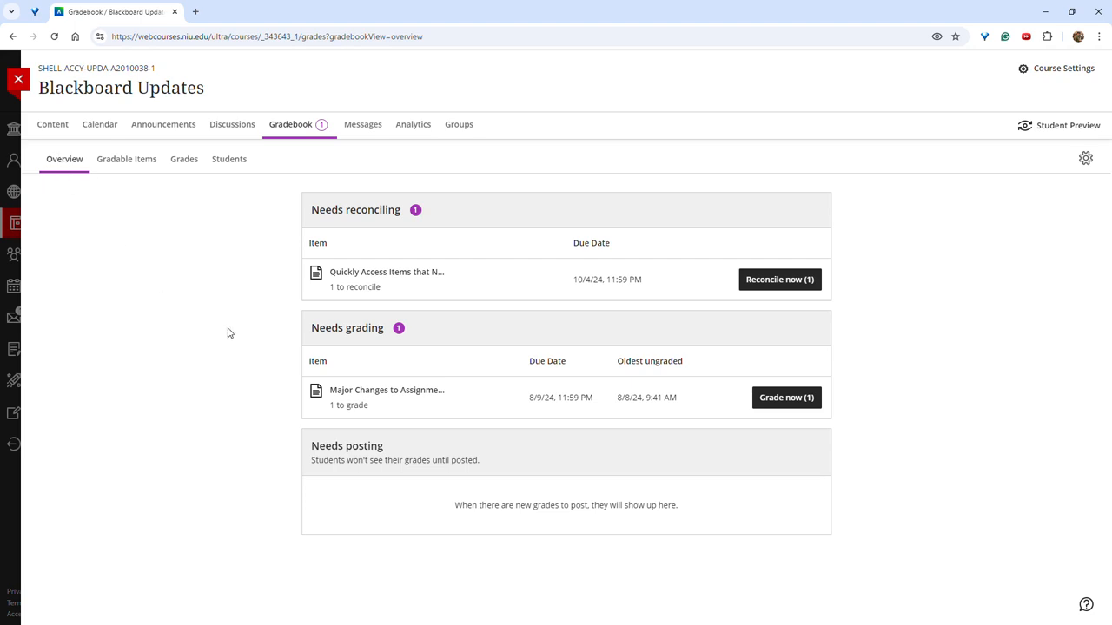
{"action": "mouse_move", "coordinate": [243, 434]}
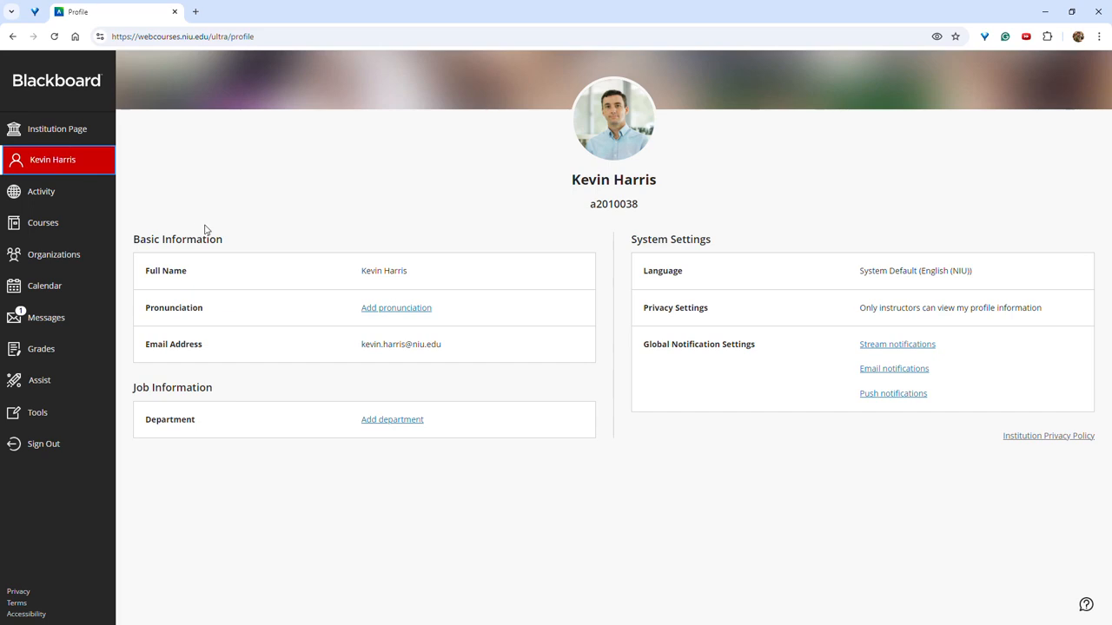
{"action": "mouse_move", "coordinate": [71, 171]}
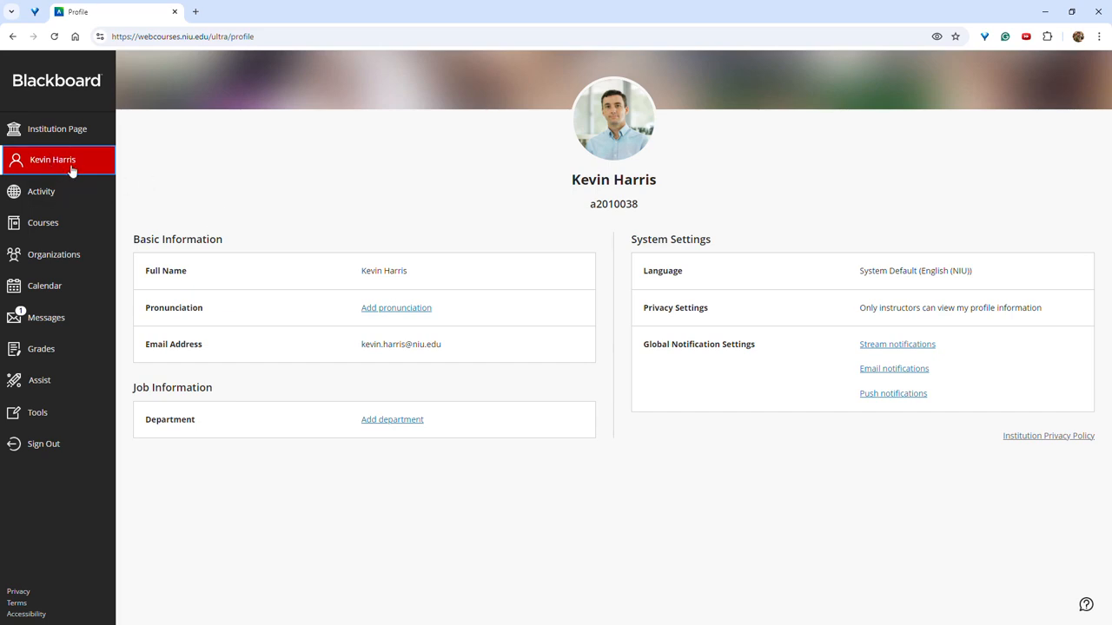
{"action": "mouse_move", "coordinate": [61, 170]}
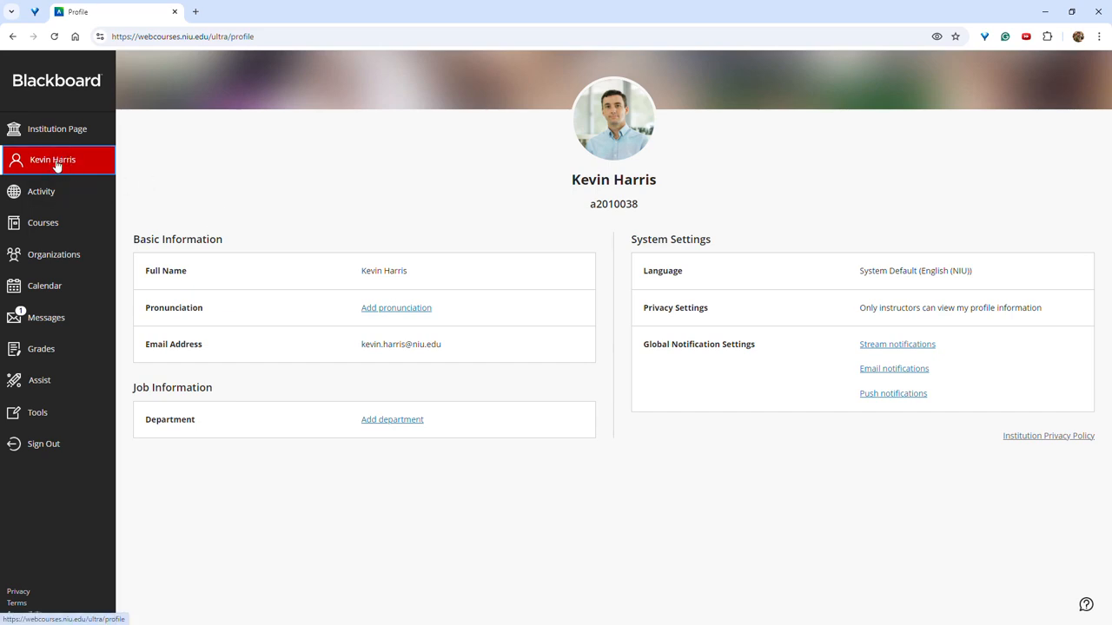
{"action": "mouse_move", "coordinate": [76, 163]}
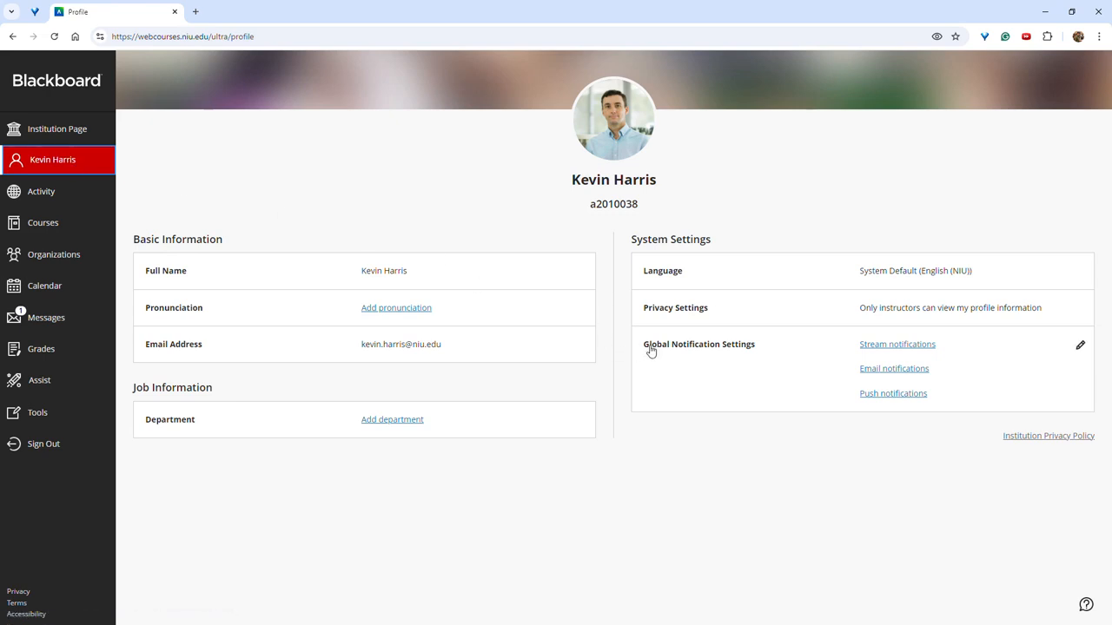
{"action": "mouse_move", "coordinate": [869, 369]}
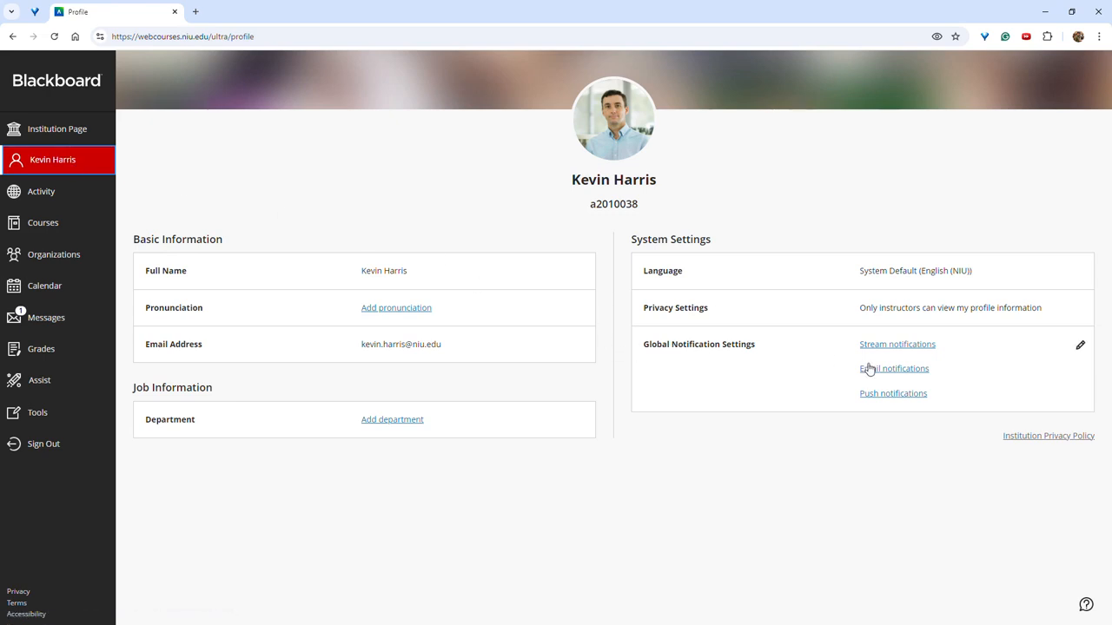
In Email notifications, enable all five Discussion activity alerts without saving yet.
{"action": "left_click", "coordinate": [893, 369]}
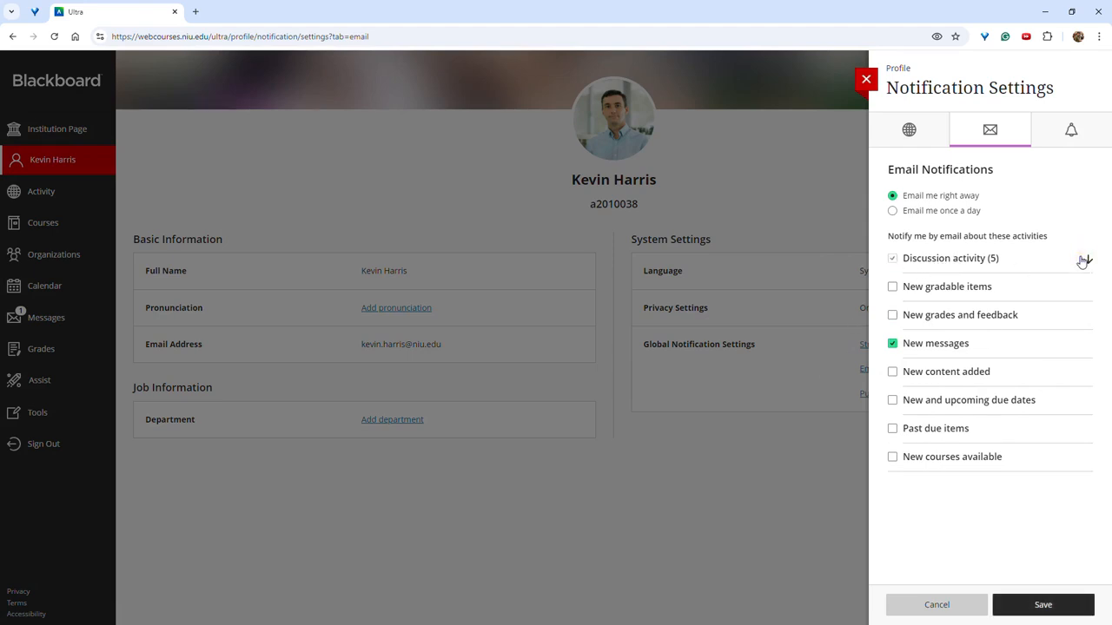
{"action": "left_click", "coordinate": [1084, 261]}
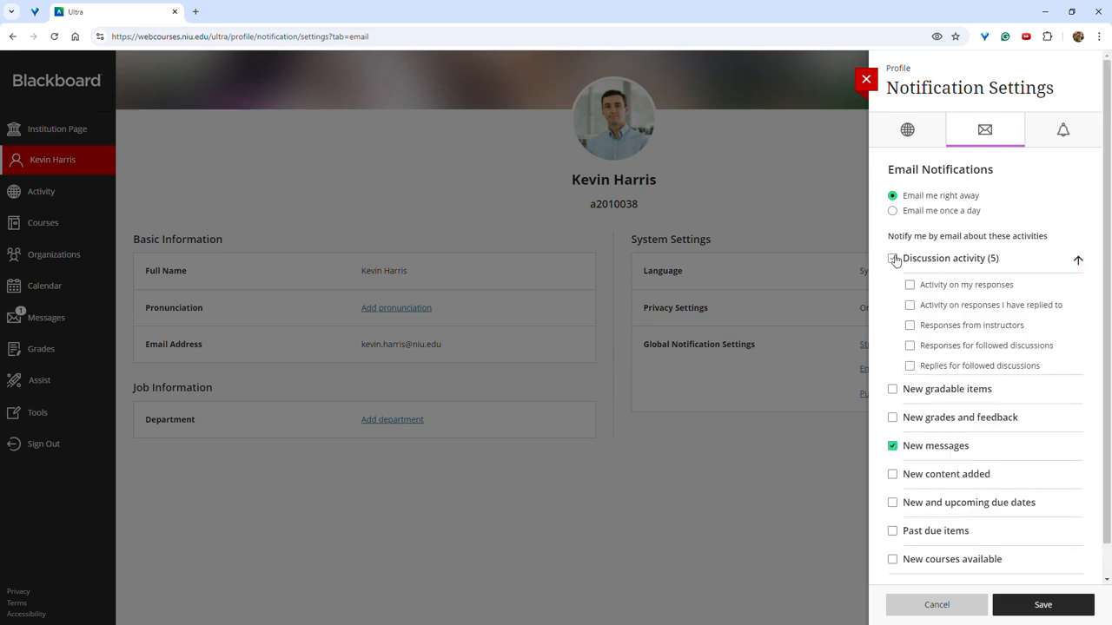
{"action": "left_click", "coordinate": [893, 257]}
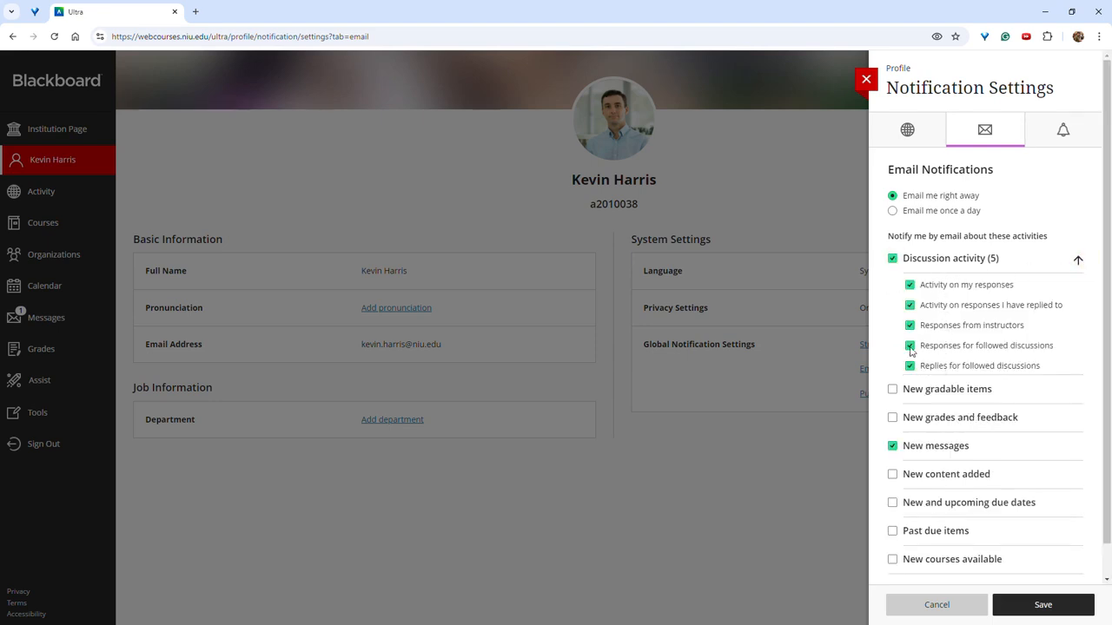